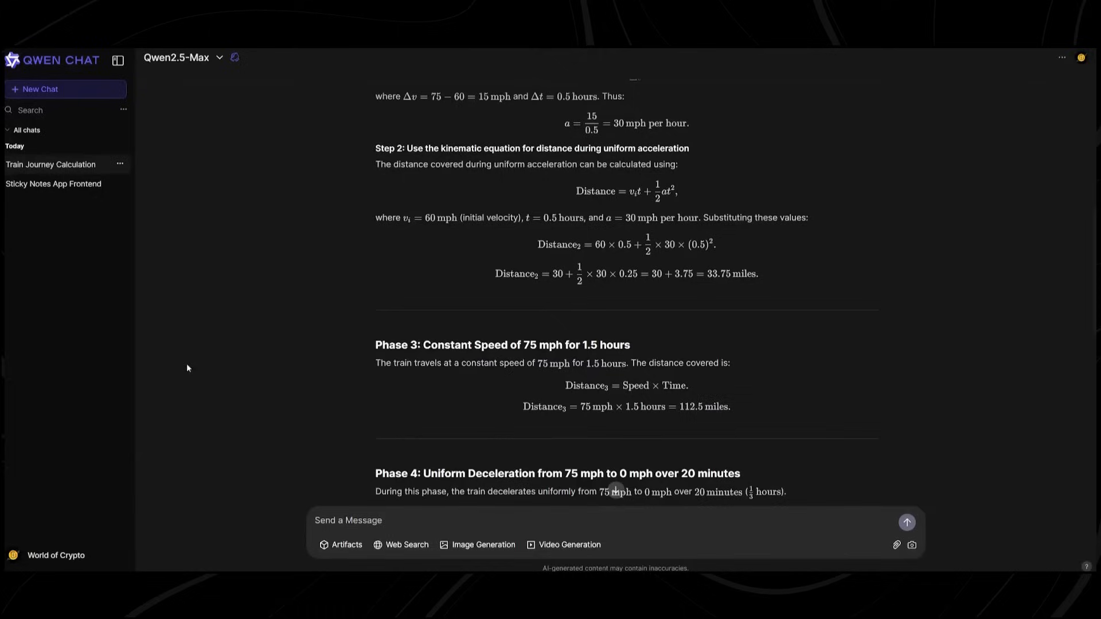
scroll("down", 3)
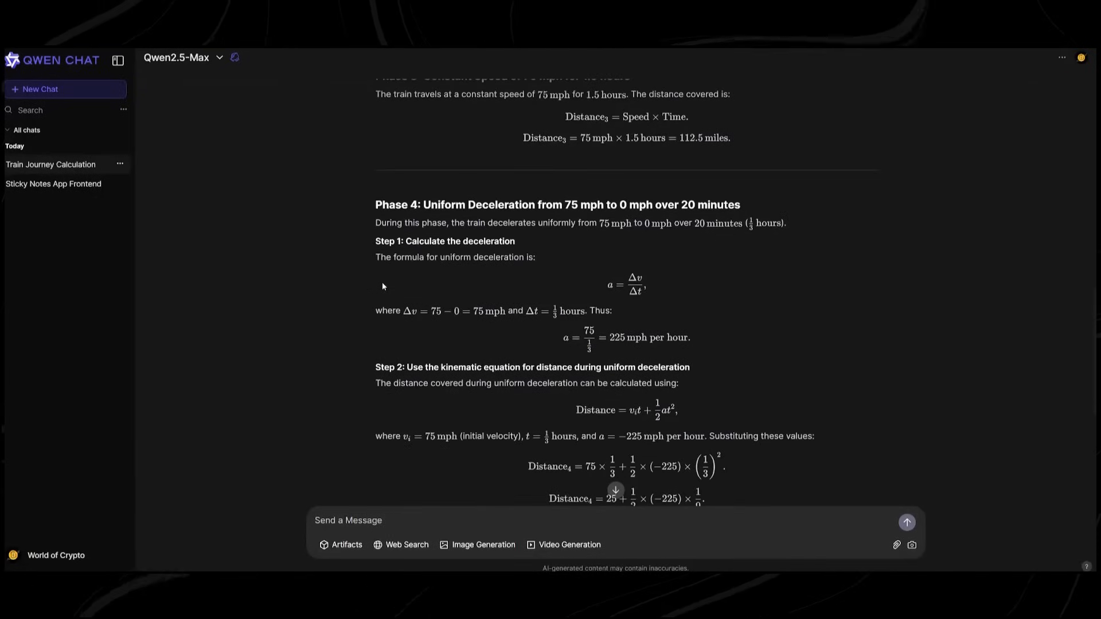
scroll("down", 3)
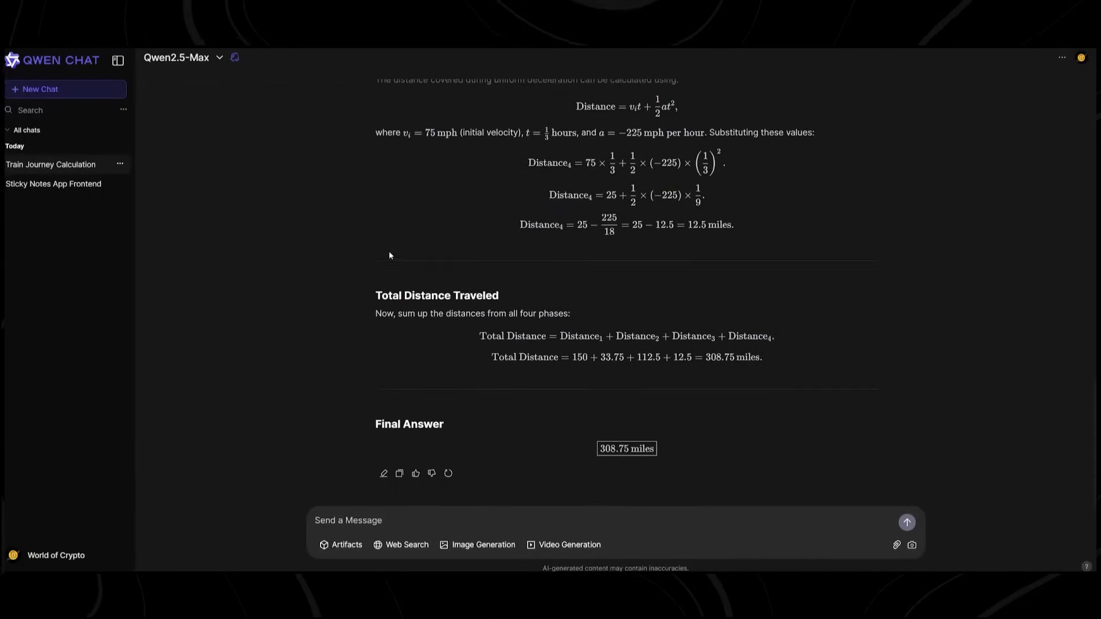